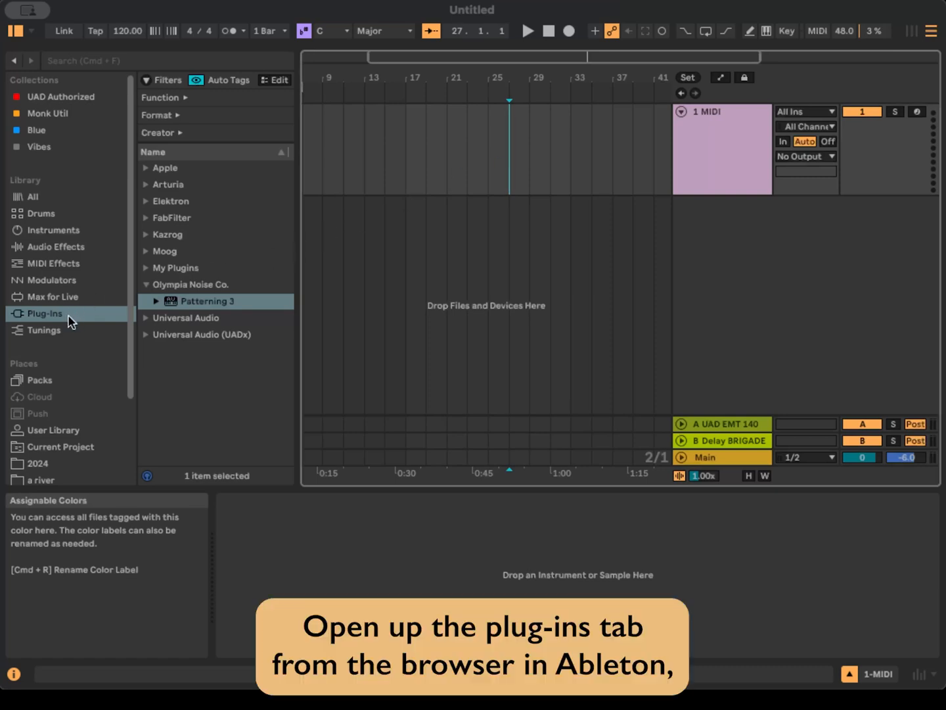
Load Patterning 3 from the Olympia Noise Co. plug-ins onto the MIDI track.
click(45, 312)
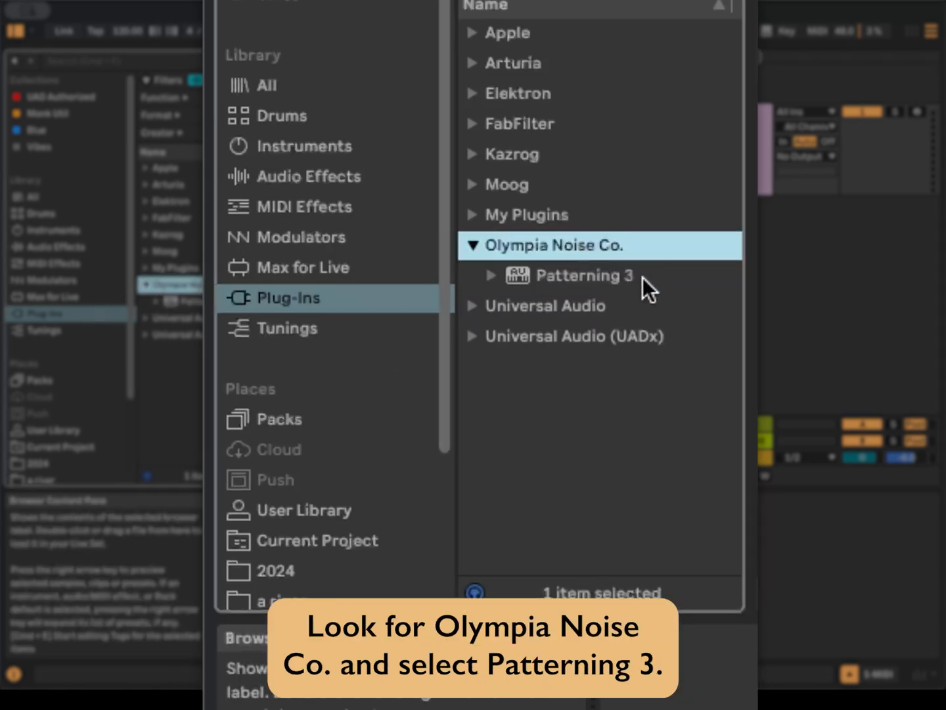
click(584, 275)
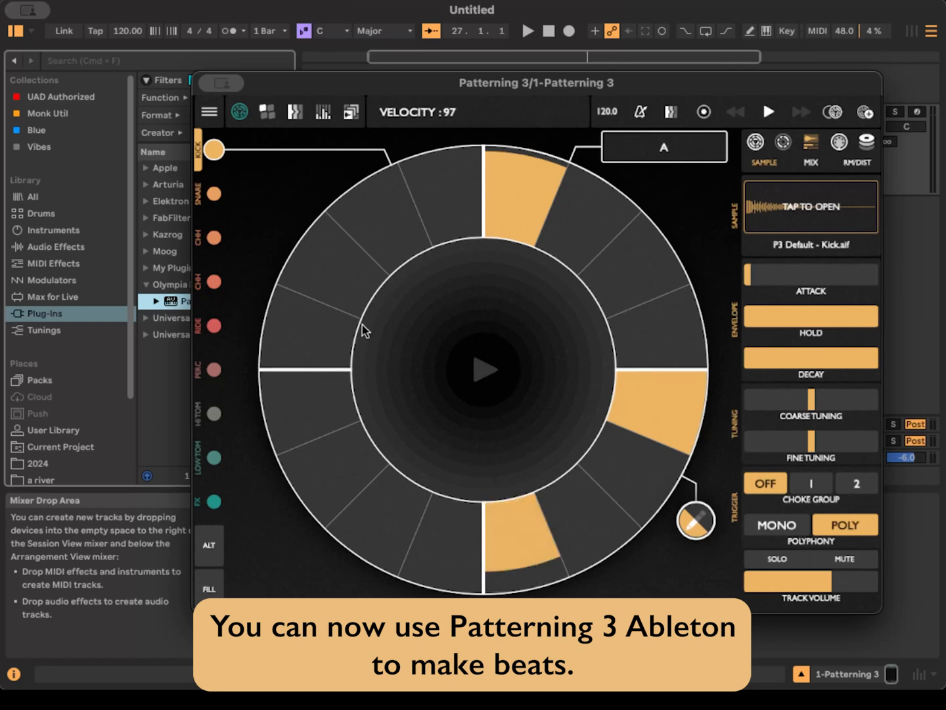
Play the song with Patterning following, browse the hi-hat and snare lanes, and reveal the track above the plugin.
click(529, 30)
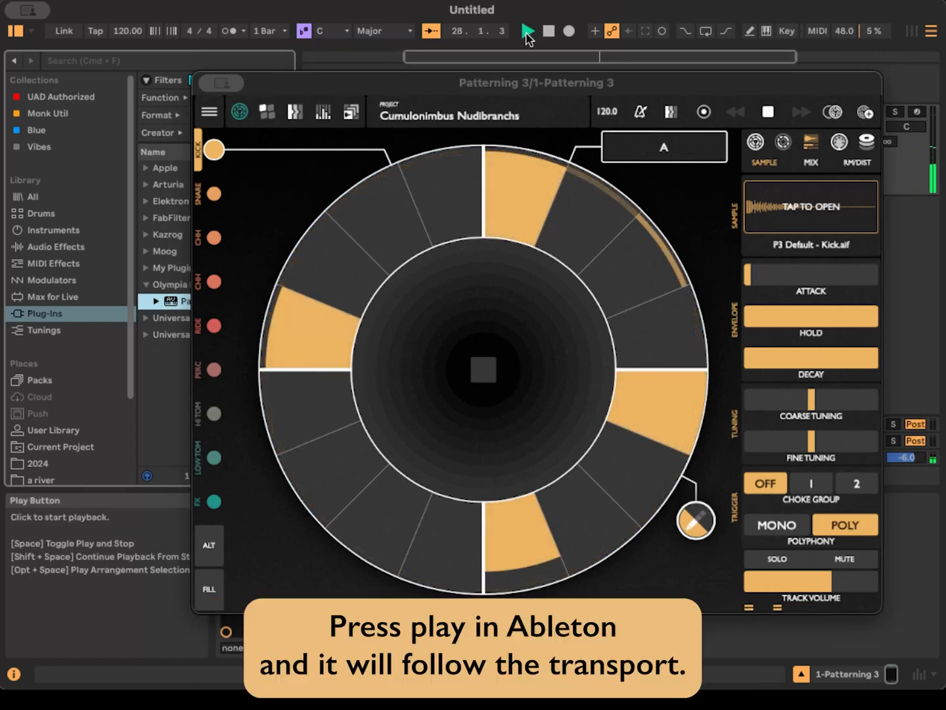
click(529, 32)
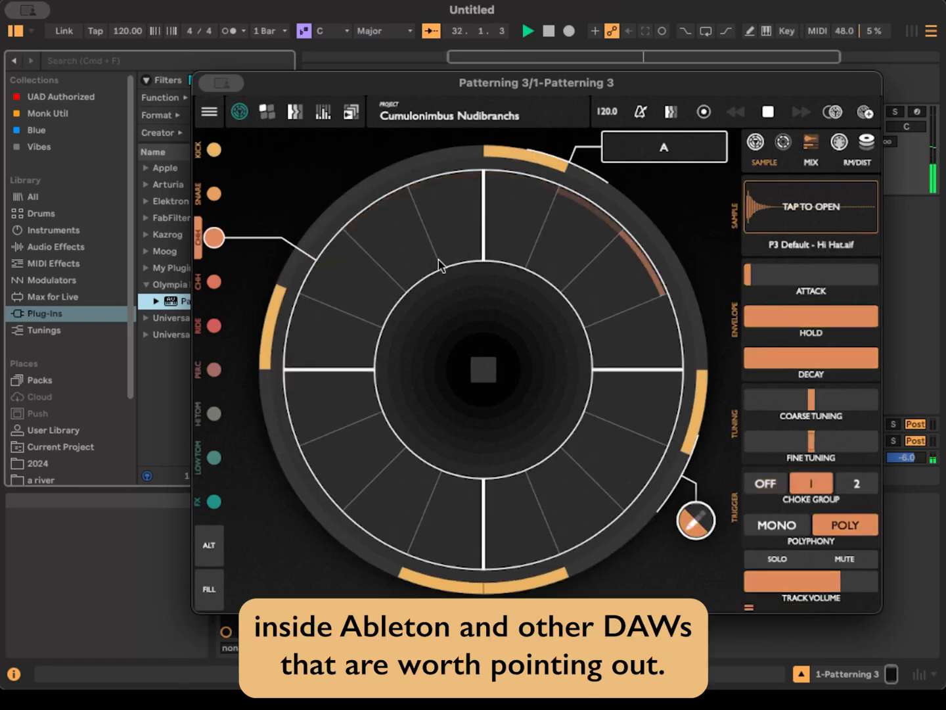
click(335, 335)
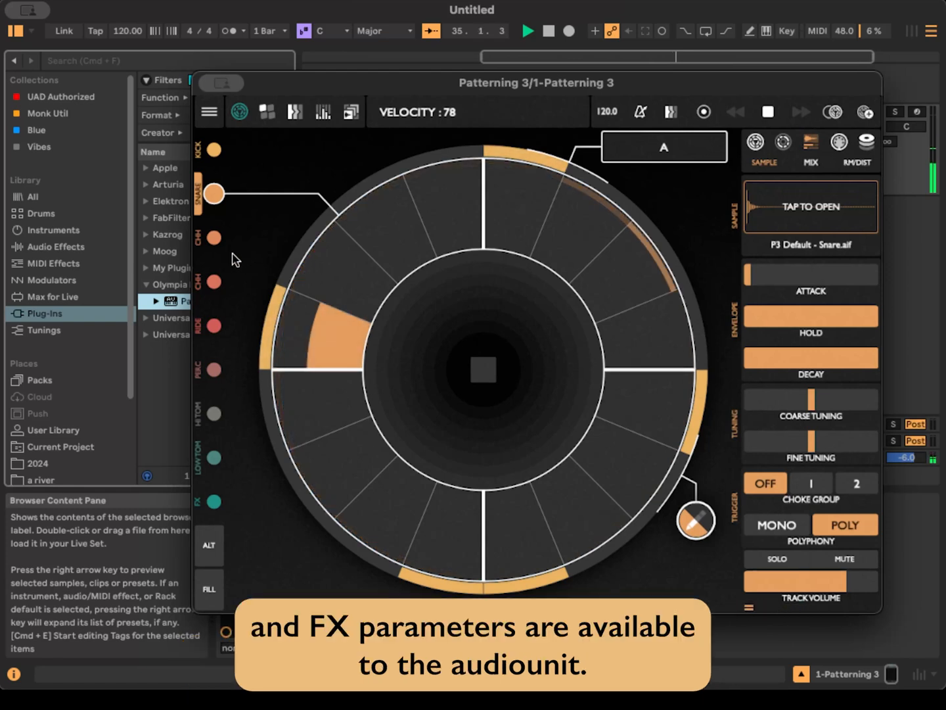
click(212, 237)
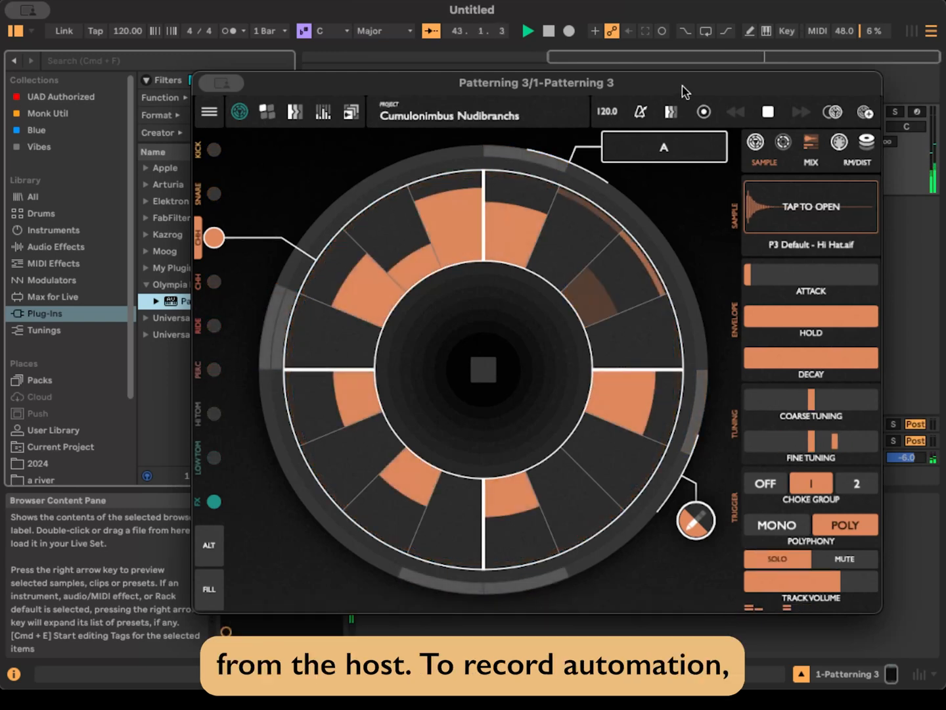
click(611, 31)
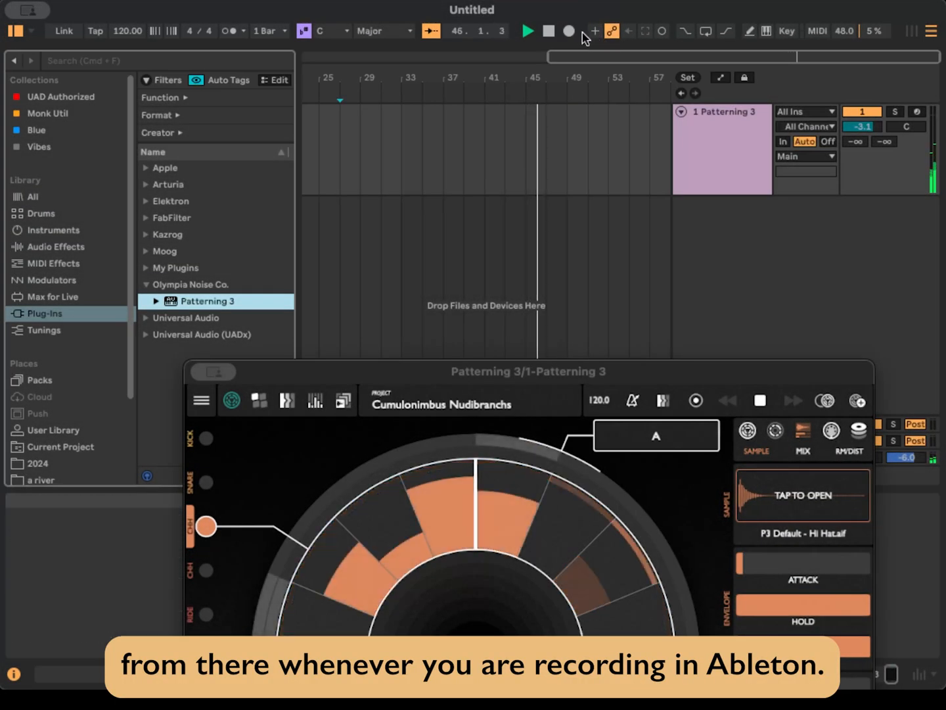
Record hi-hat Coarse Tuning sweeps (6, 8, -9, 18 semitones) as an automation lane.
click(568, 31)
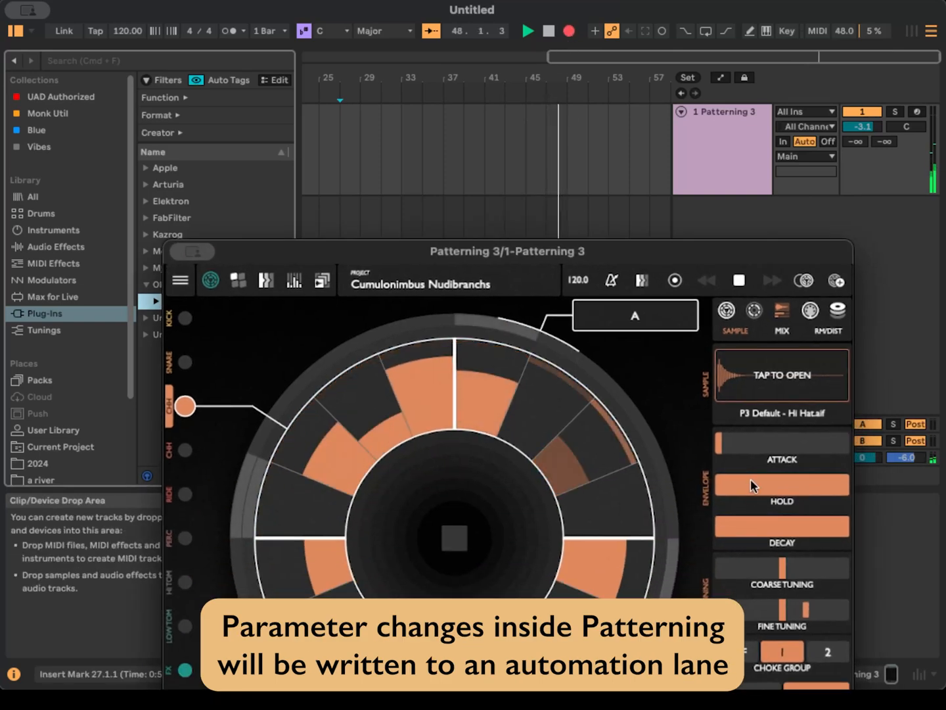
drag(782, 591, 782, 565)
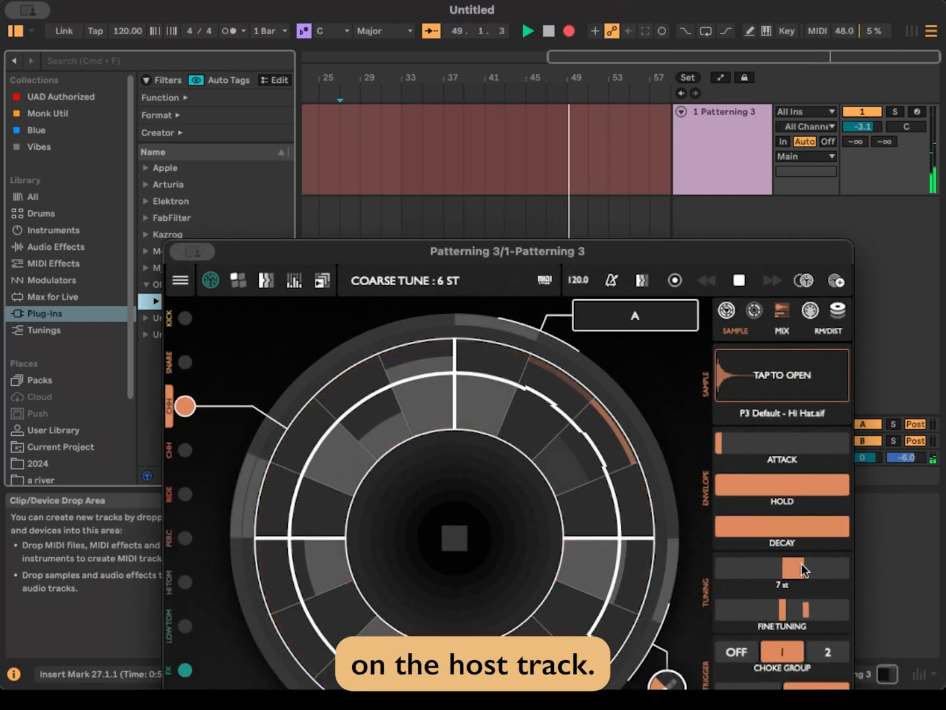
drag(786, 568, 795, 564)
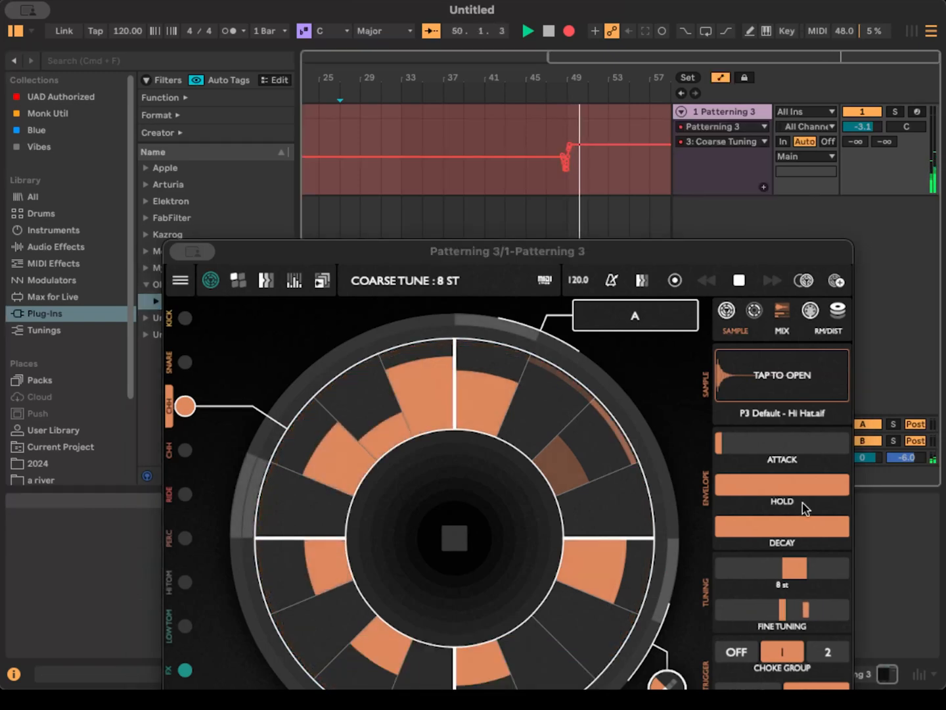
drag(795, 566, 765, 567)
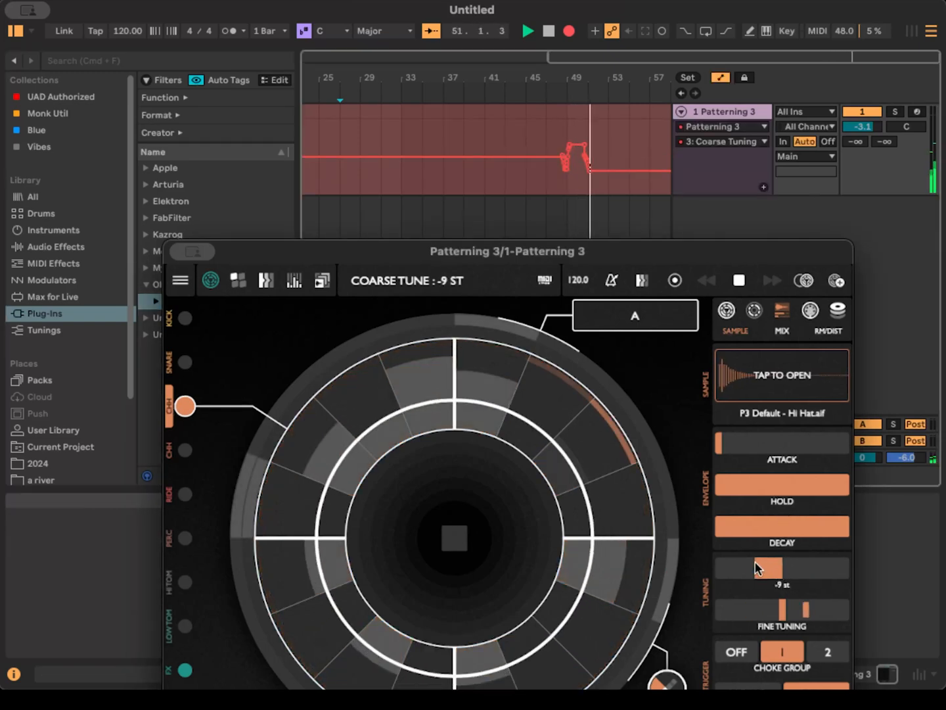
drag(765, 568, 786, 568)
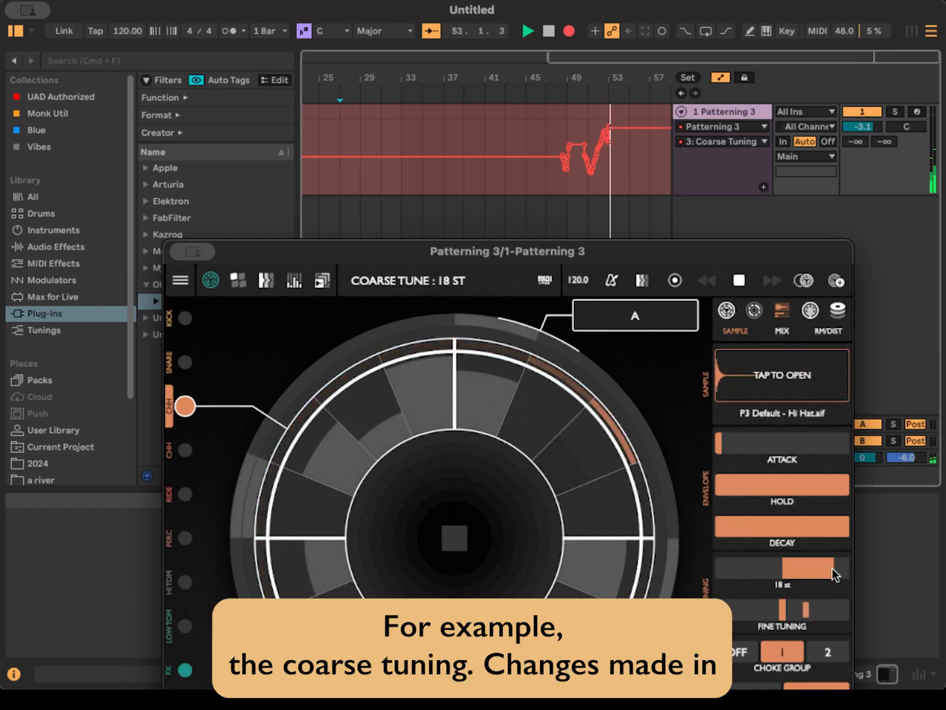
drag(815, 576, 778, 568)
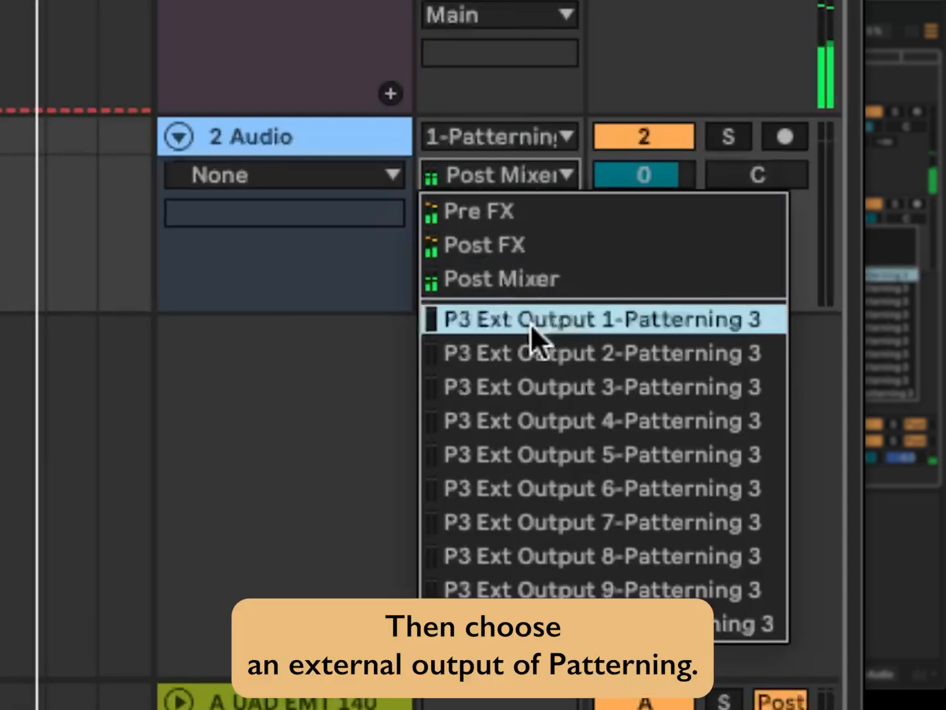
Set 2 Audio's input to Patterning's P3 Ext Output 1 and reopen the plugin window.
click(598, 319)
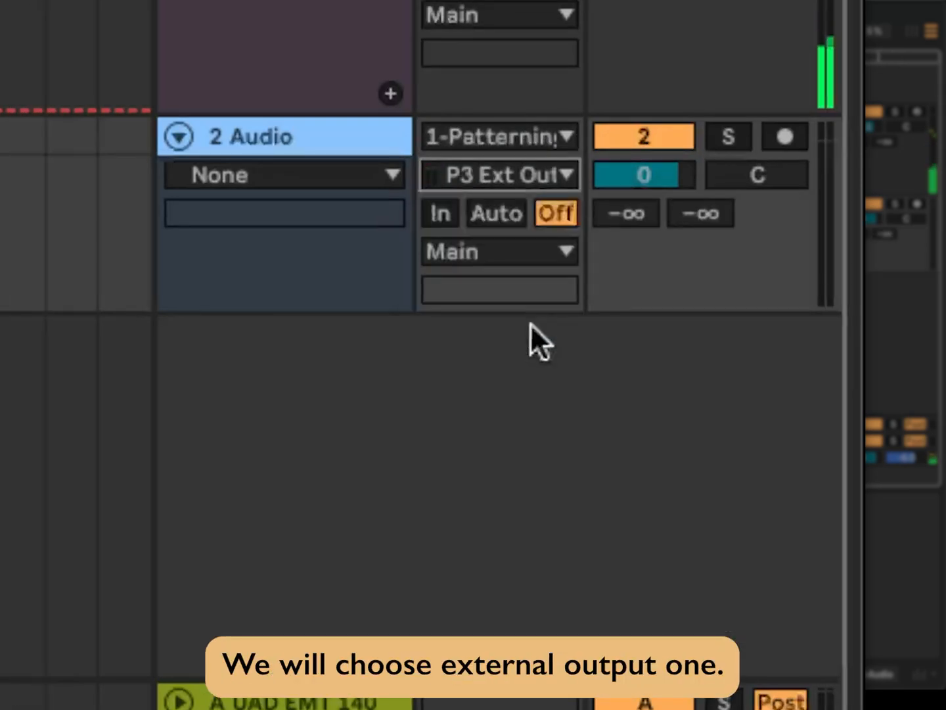
mouse_move(476, 226)
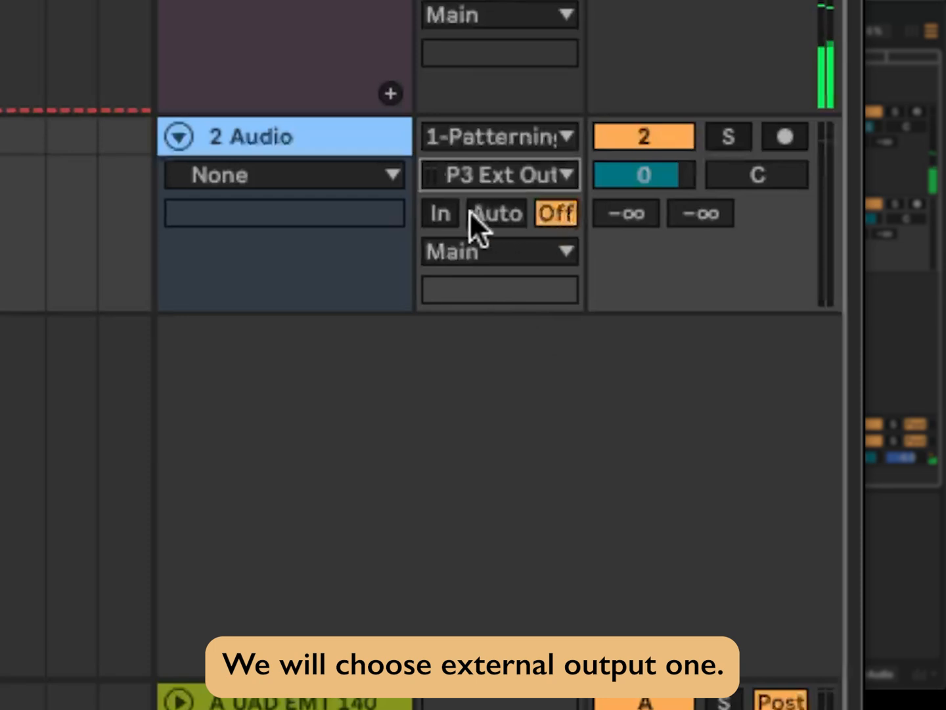
click(441, 213)
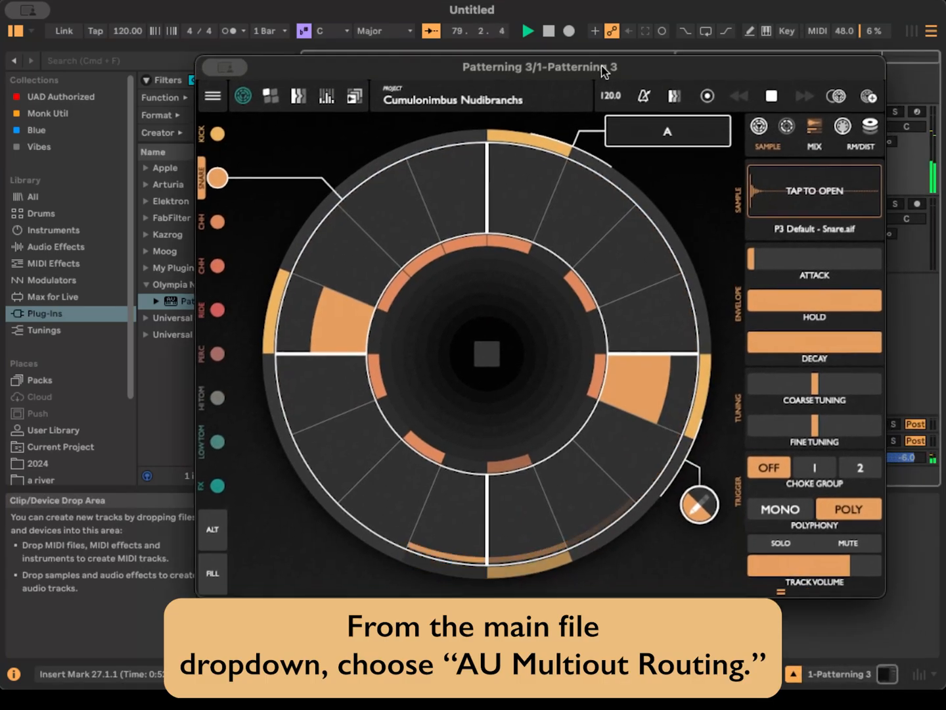
In Patterning's AU Multiout Routing, send Track 2 (snare) to Ext. output 1.
click(213, 96)
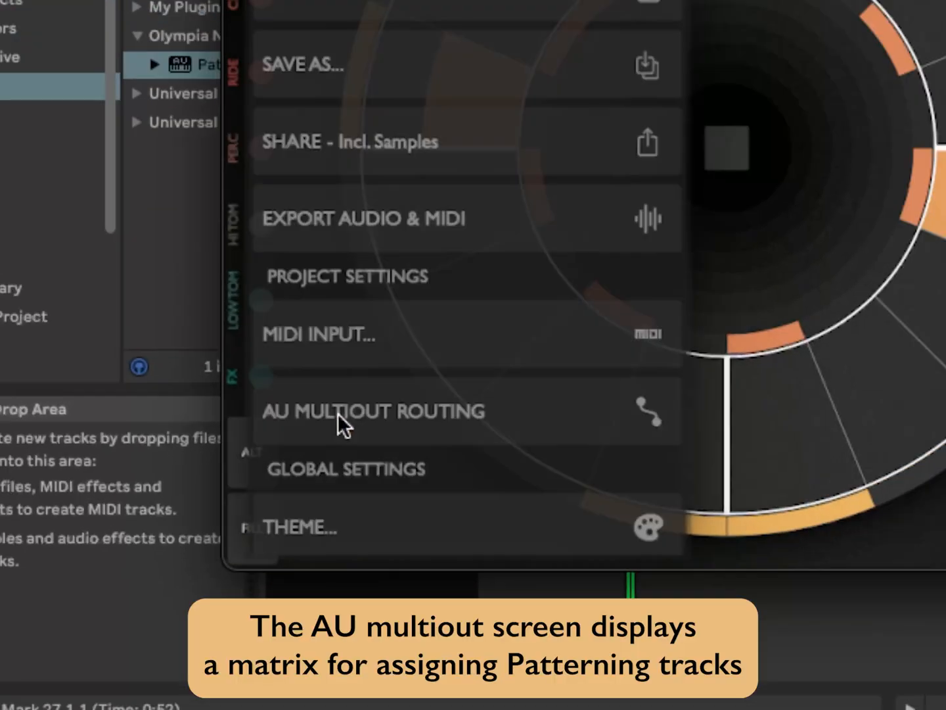
click(373, 412)
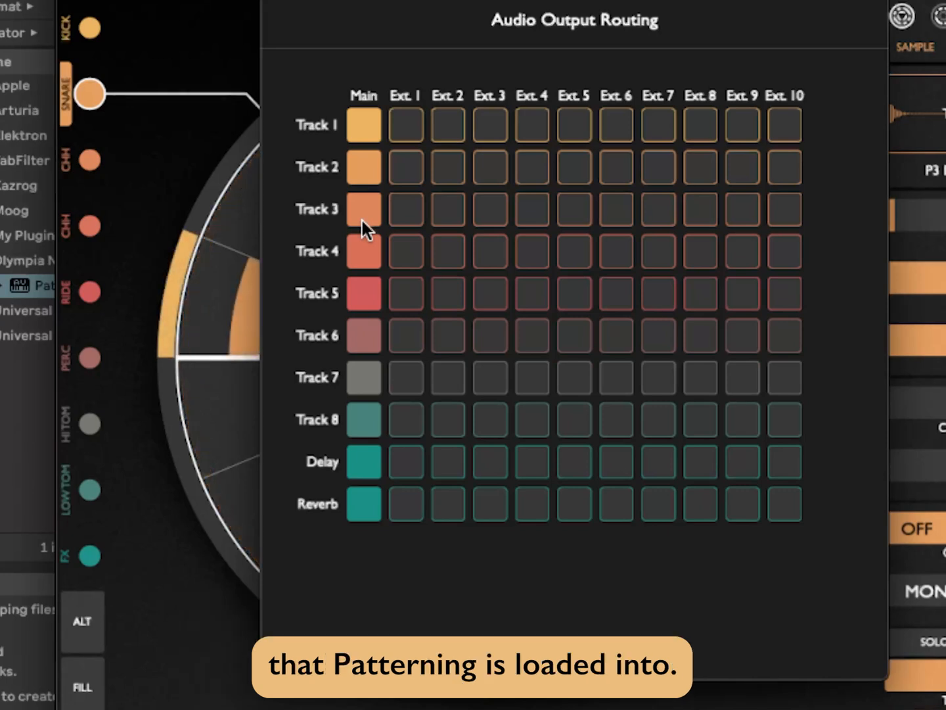
mouse_move(371, 169)
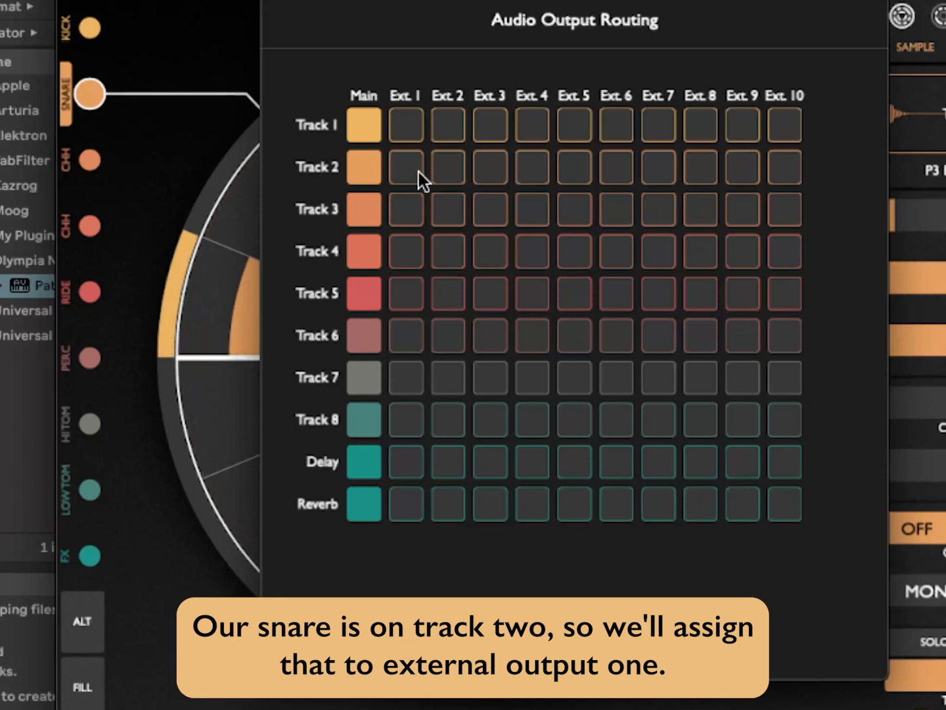
click(364, 165)
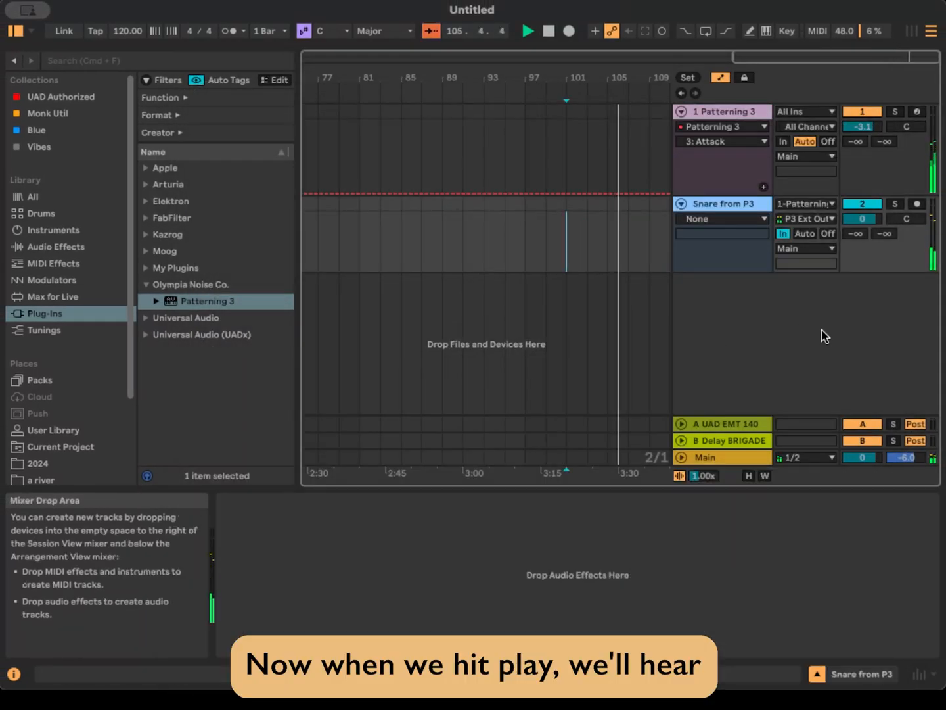
Set the Snare from P3 track's volume to about -5.1 dB and adjust its panning.
click(895, 204)
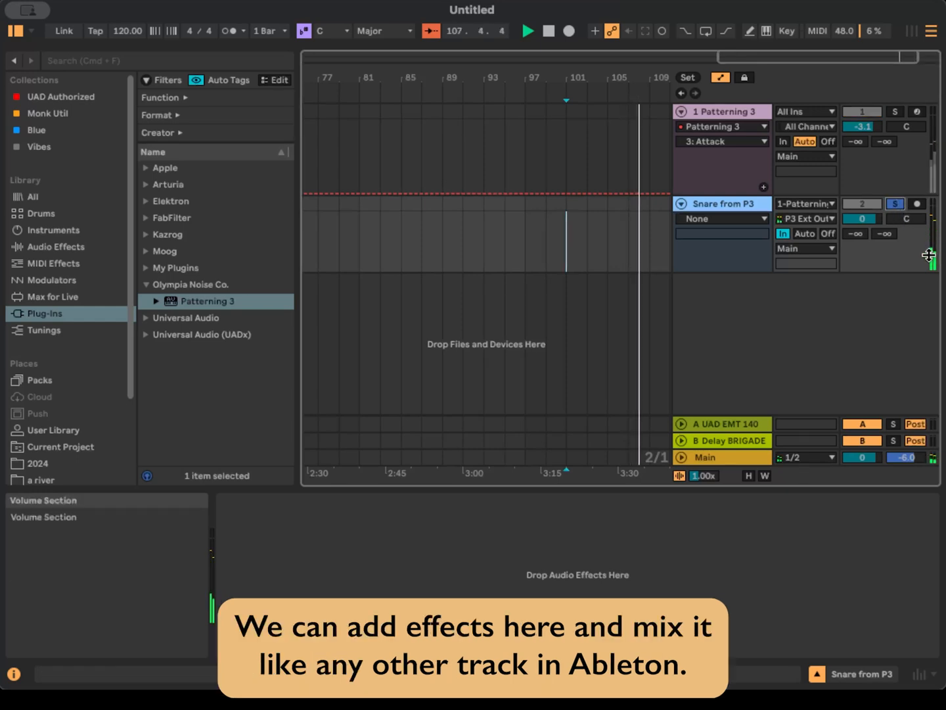
click(895, 202)
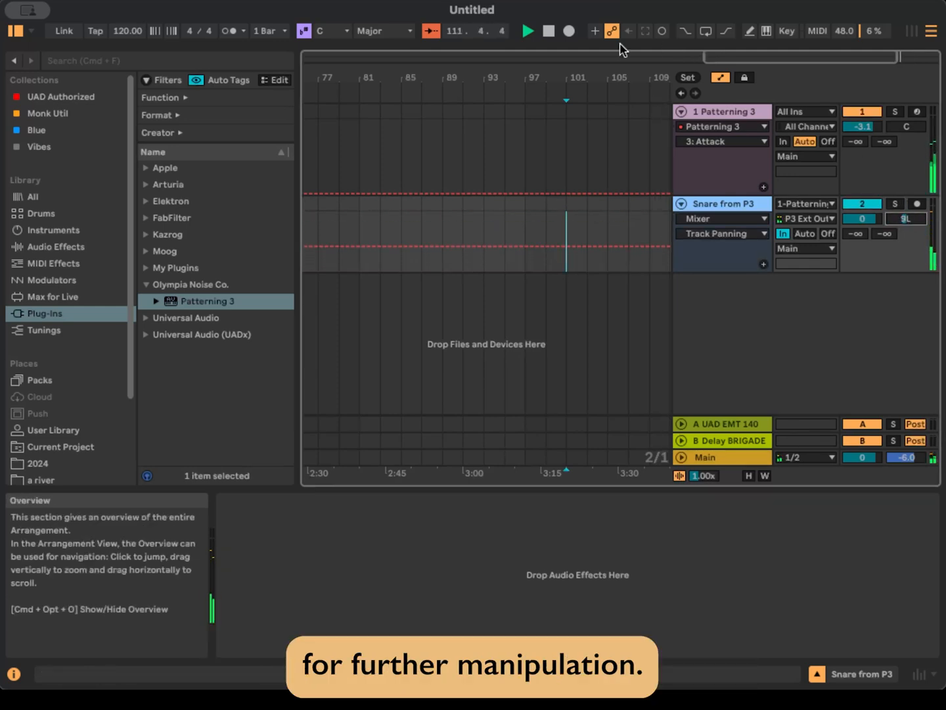
click(917, 204)
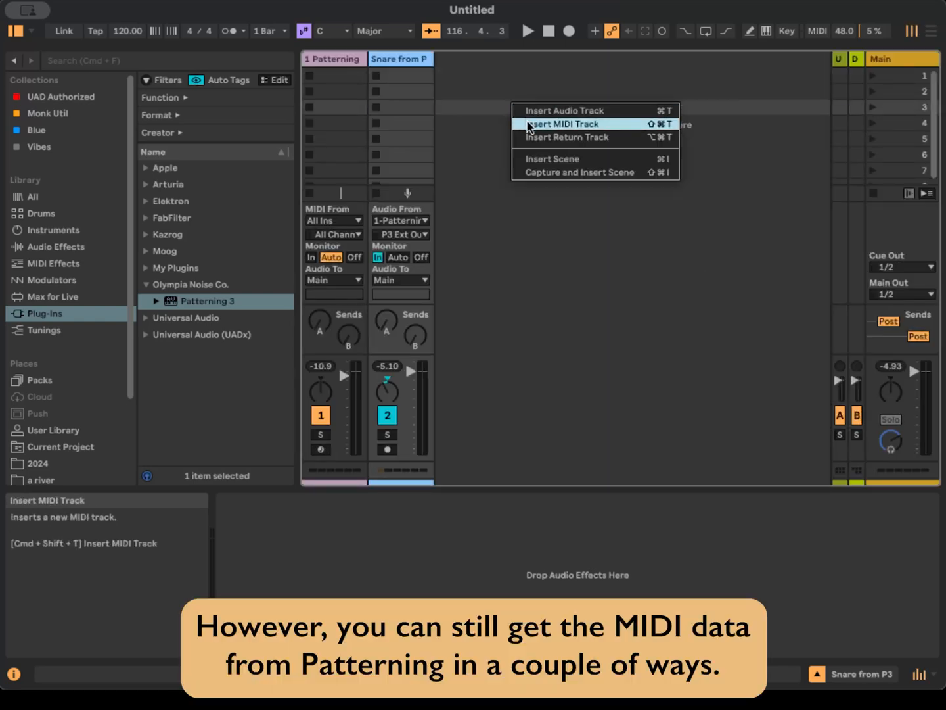
Insert a new MIDI track and show Patterning's MIDI Settings panel with the MIDI file export option.
click(563, 123)
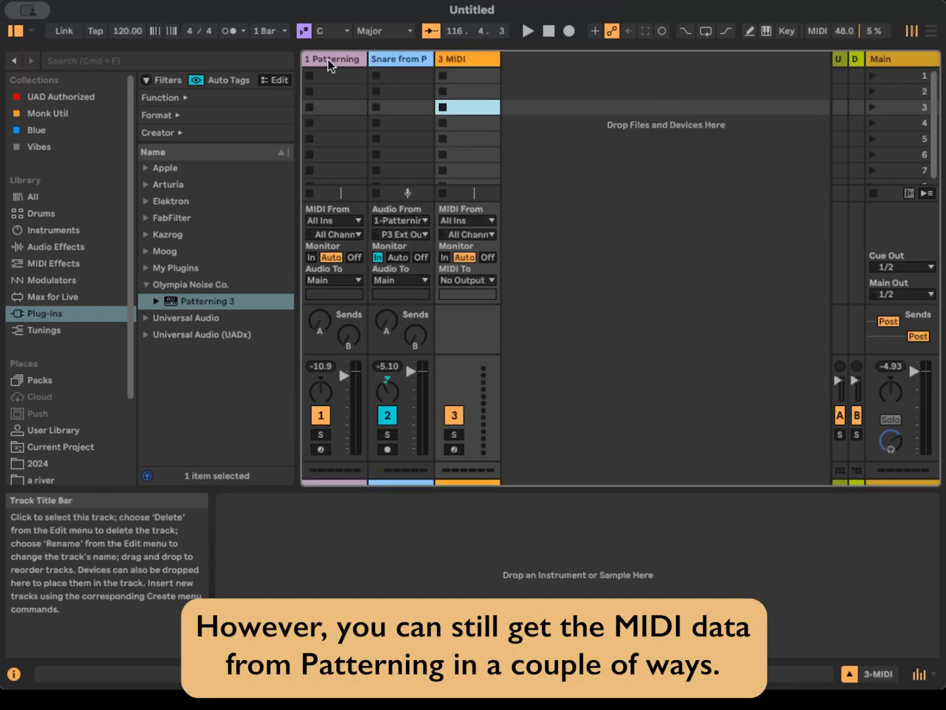
click(334, 58)
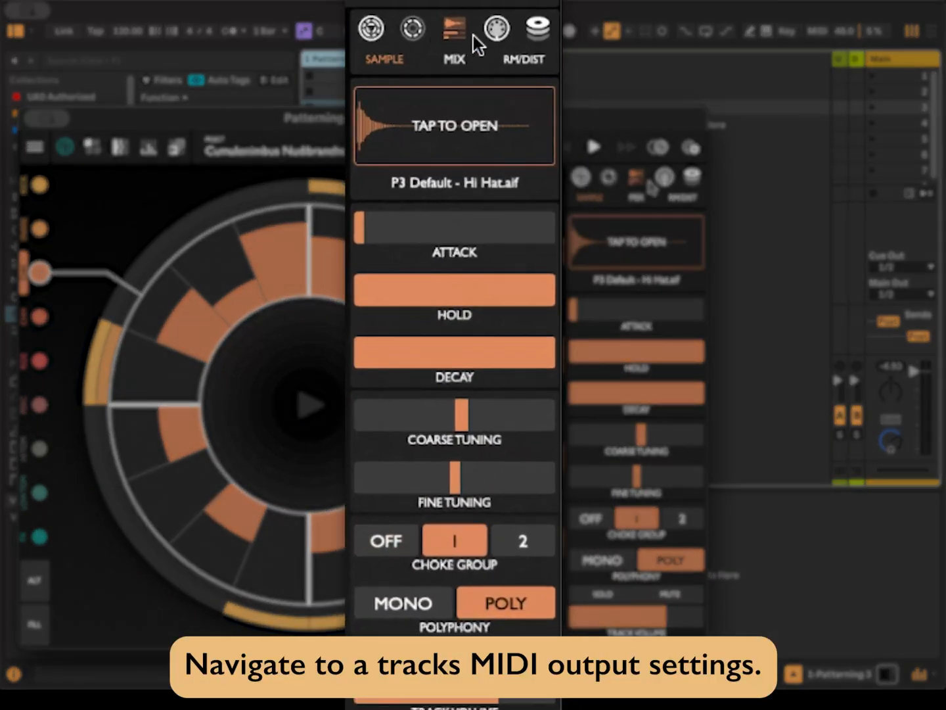
click(494, 29)
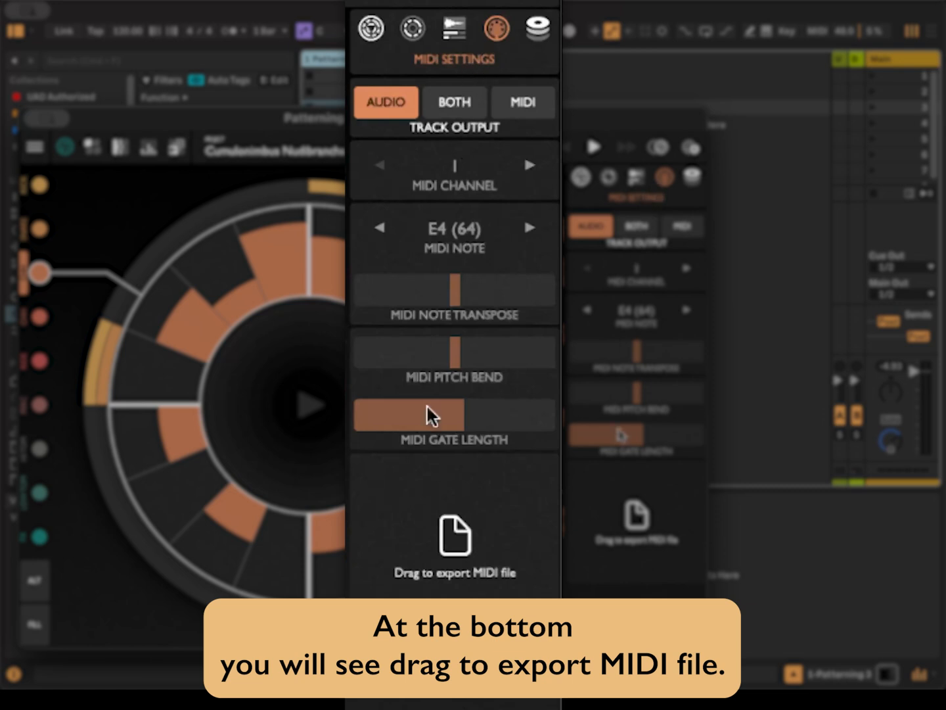
mouse_move(454, 545)
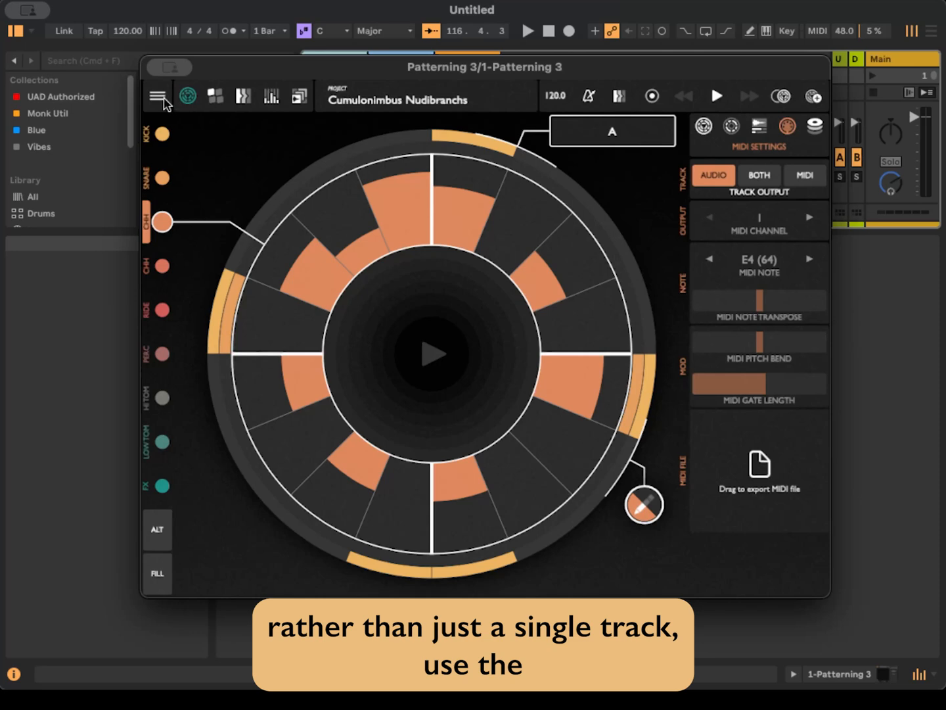
Export the pattern from Patterning as a single Master MIDI file.
click(157, 96)
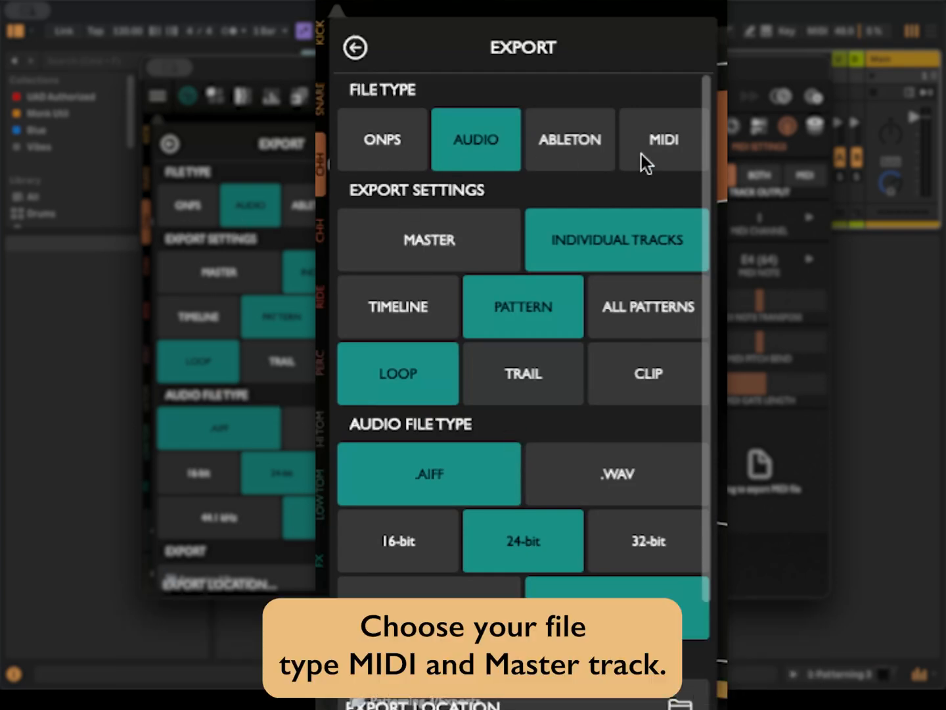
click(663, 140)
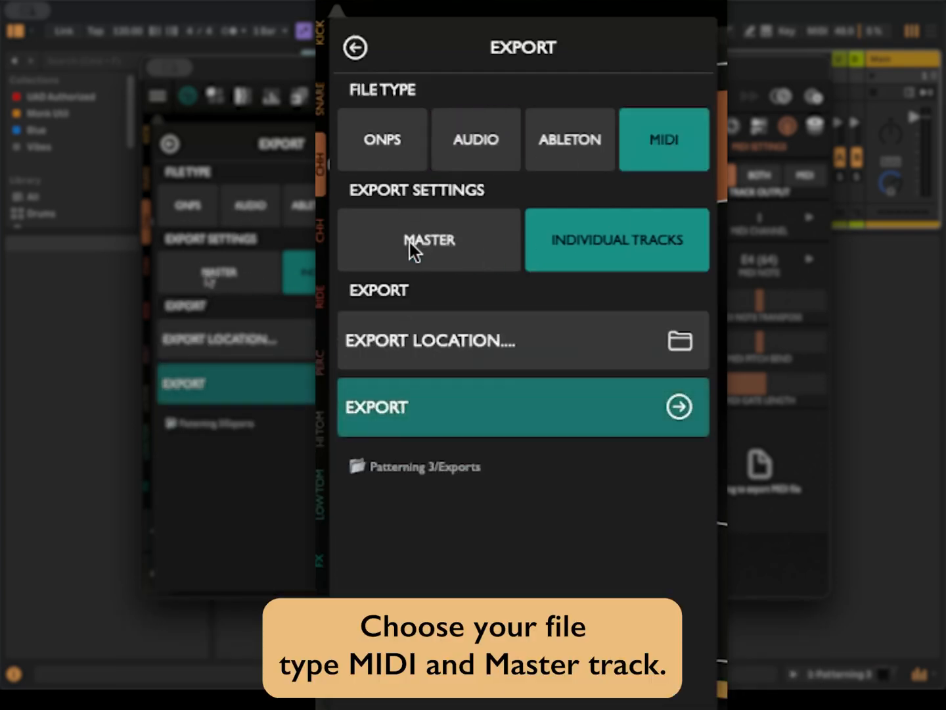
click(429, 240)
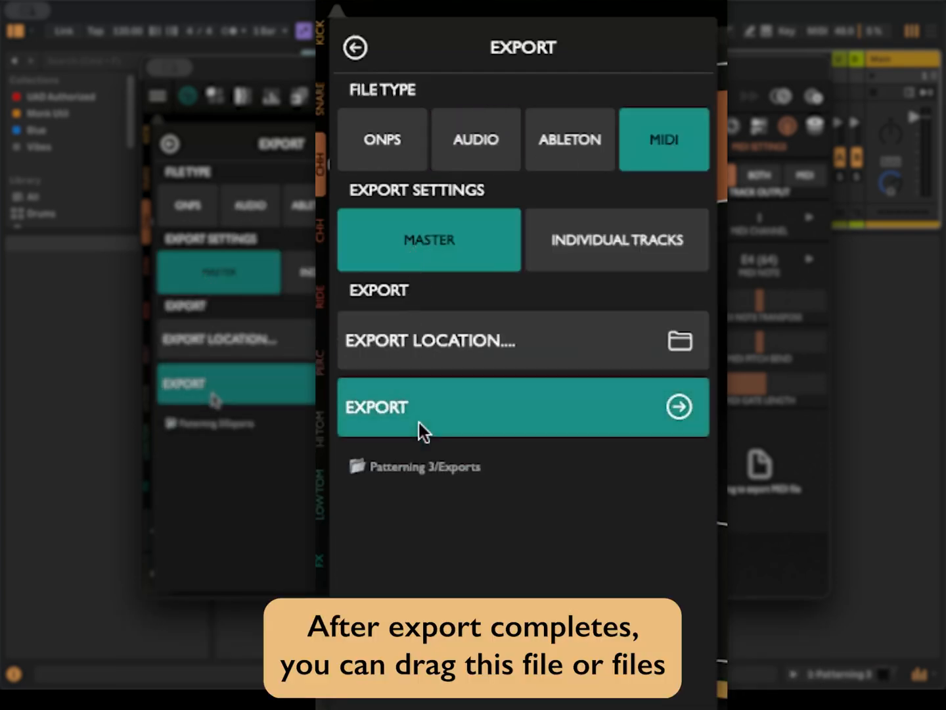
click(523, 408)
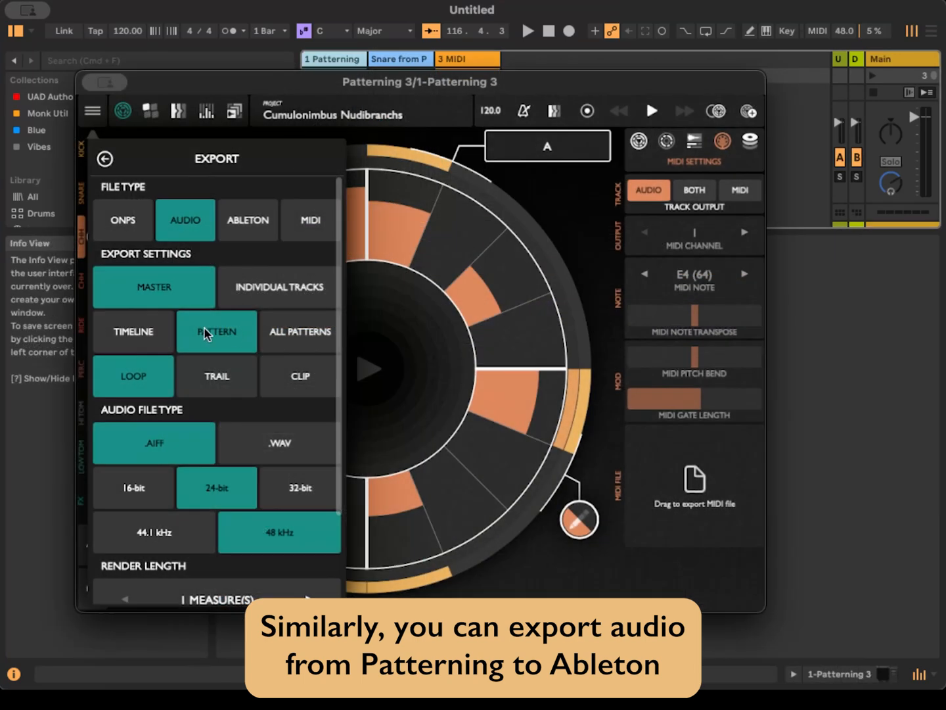
Start rendering a Master audio export of the pattern.
scroll(down, 3)
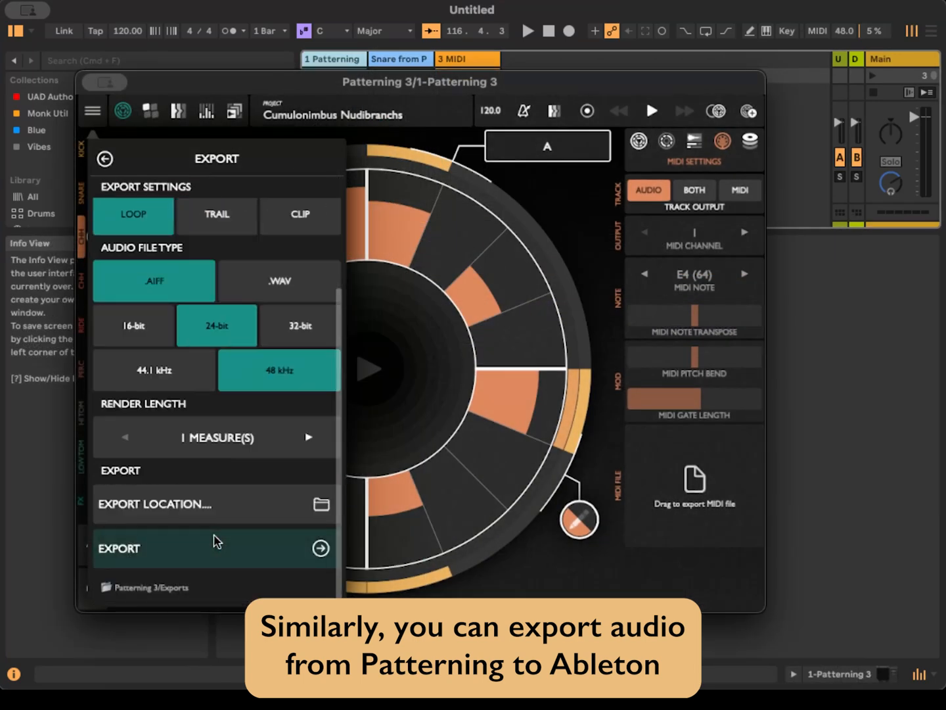
click(216, 548)
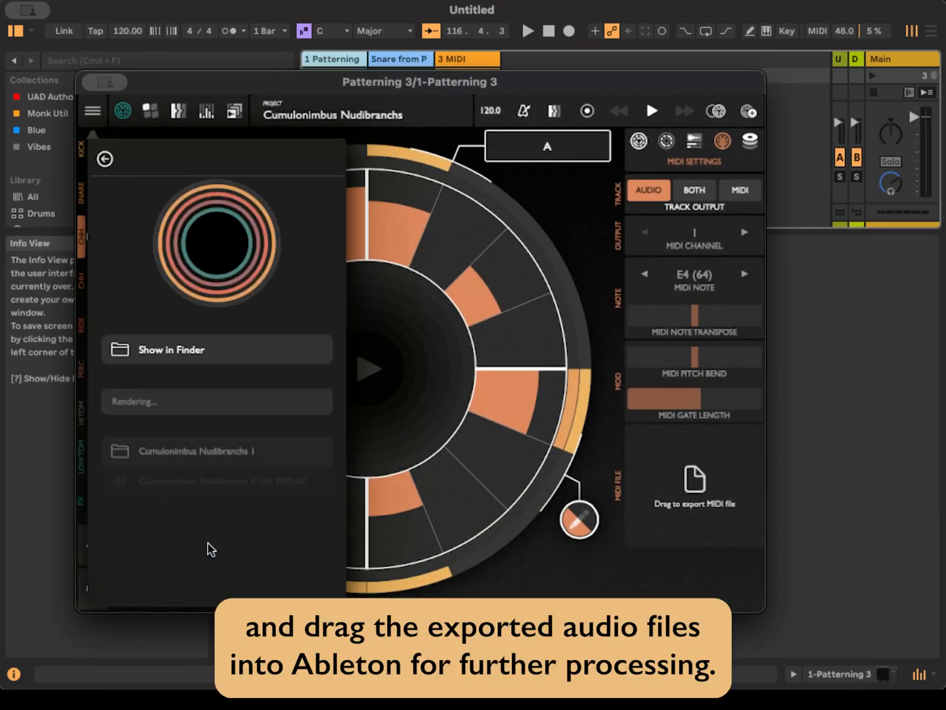